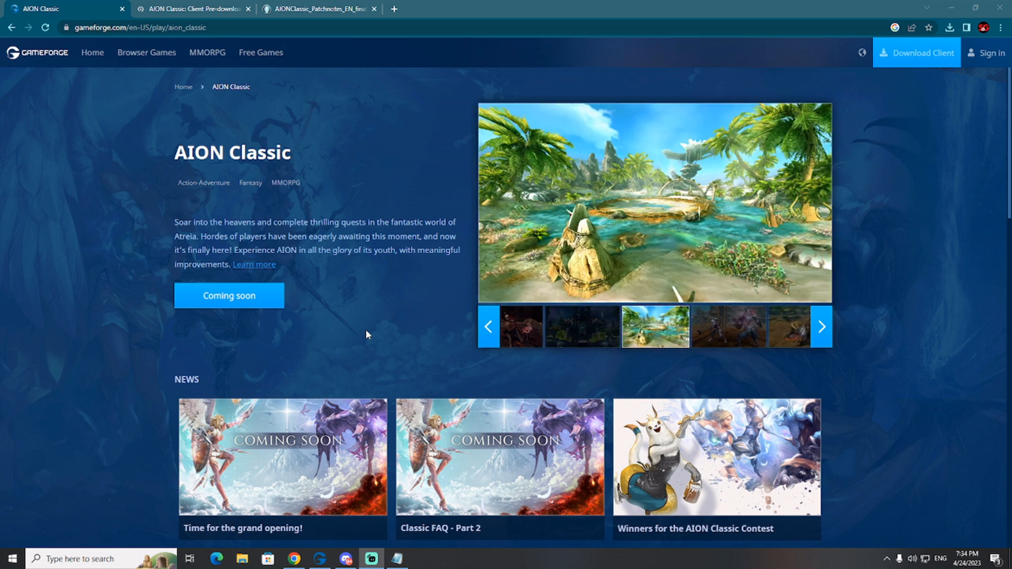
# - Open the AION Classic pre-download thread and highlight the 11:00 AM CEST opening time
pyautogui.click(196, 9)
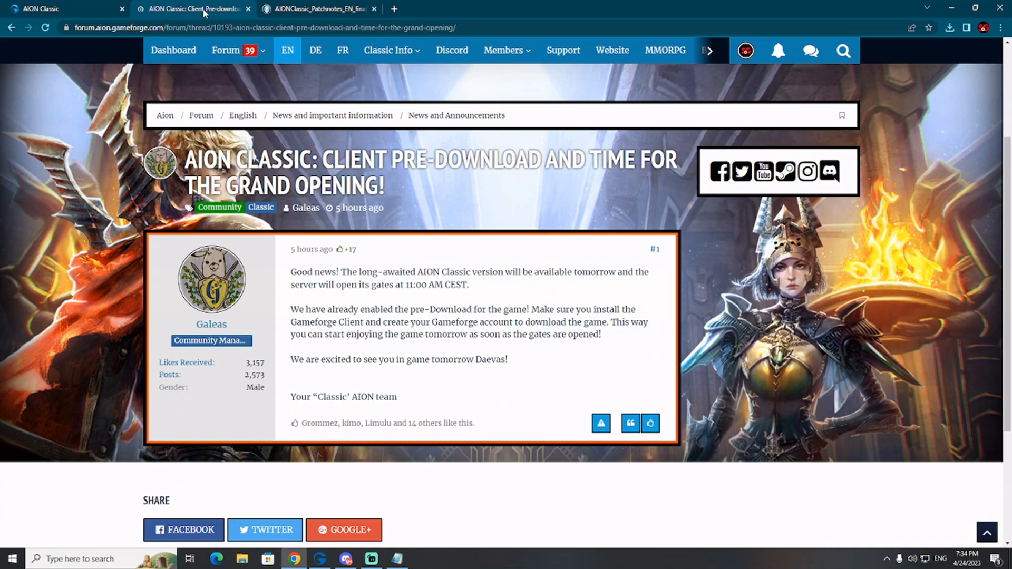
pyautogui.moveTo(716, 282)
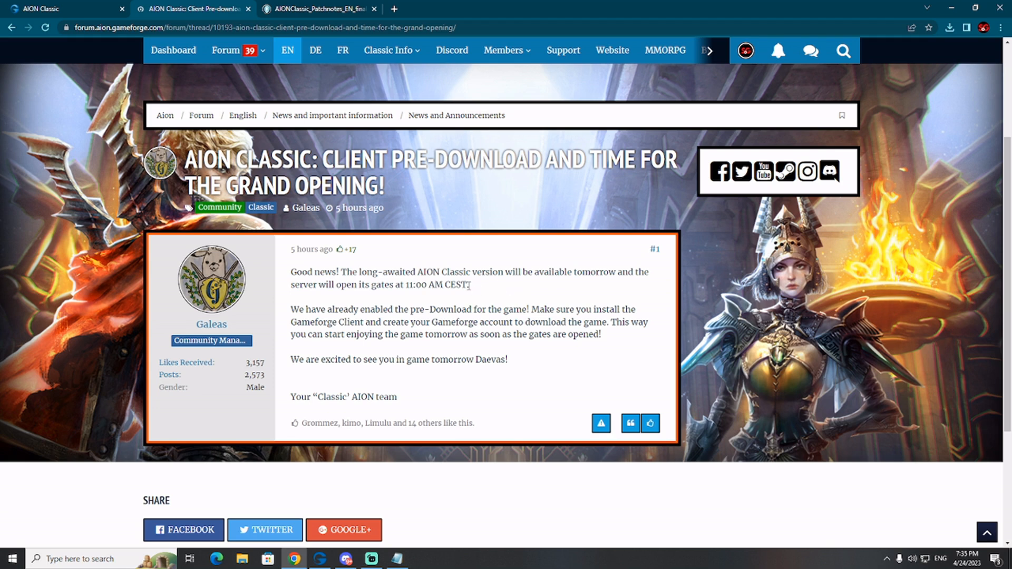
pyautogui.moveTo(405, 285); pyautogui.dragTo(469, 284)
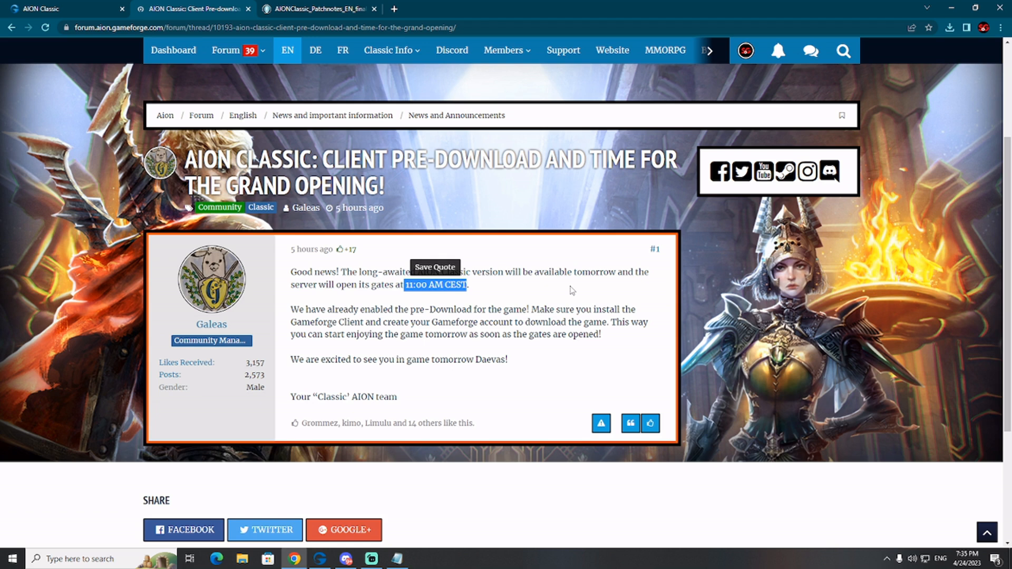
# - Return to the AION Classic game page on gameforge.com showing Coming soon
pyautogui.click(69, 8)
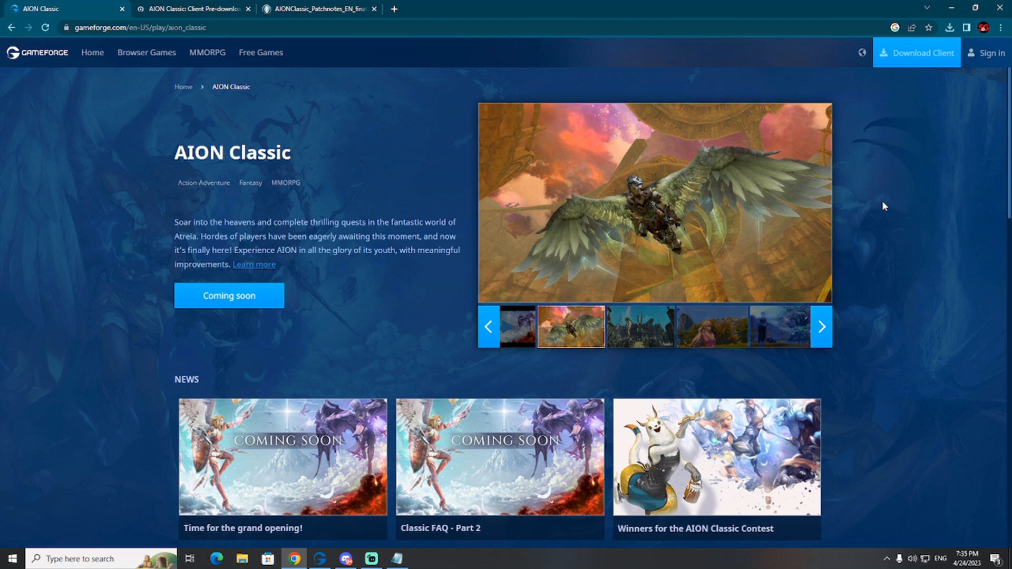
pyautogui.moveTo(916, 131)
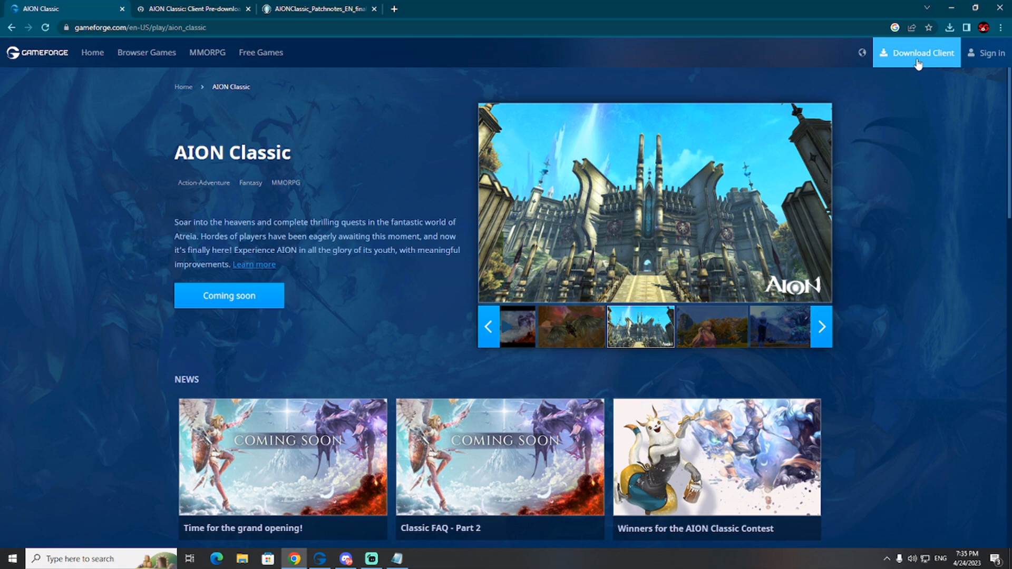
pyautogui.moveTo(863, 143)
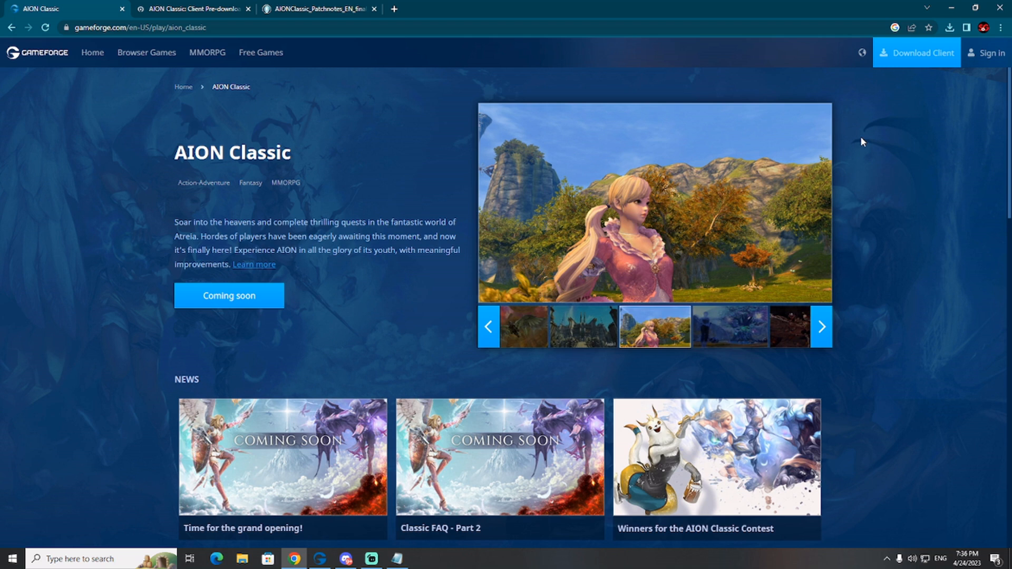
pyautogui.moveTo(894, 69)
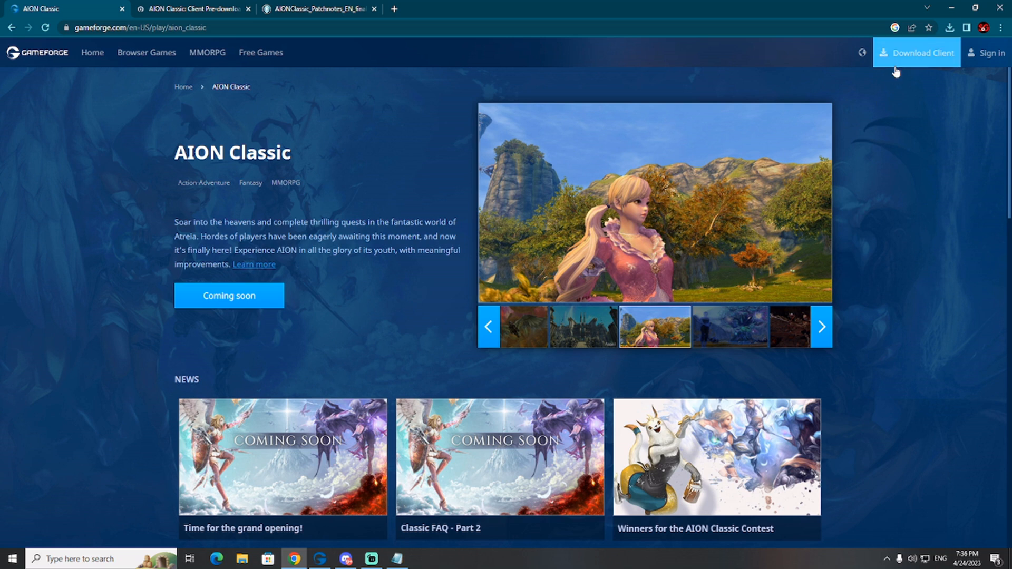
pyautogui.moveTo(914, 57)
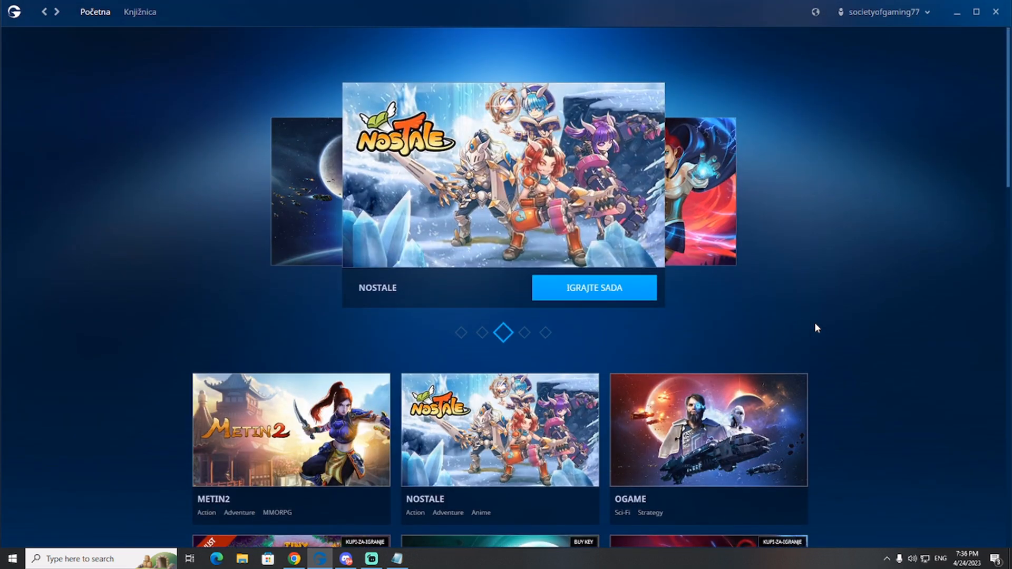
pyautogui.moveTo(829, 222)
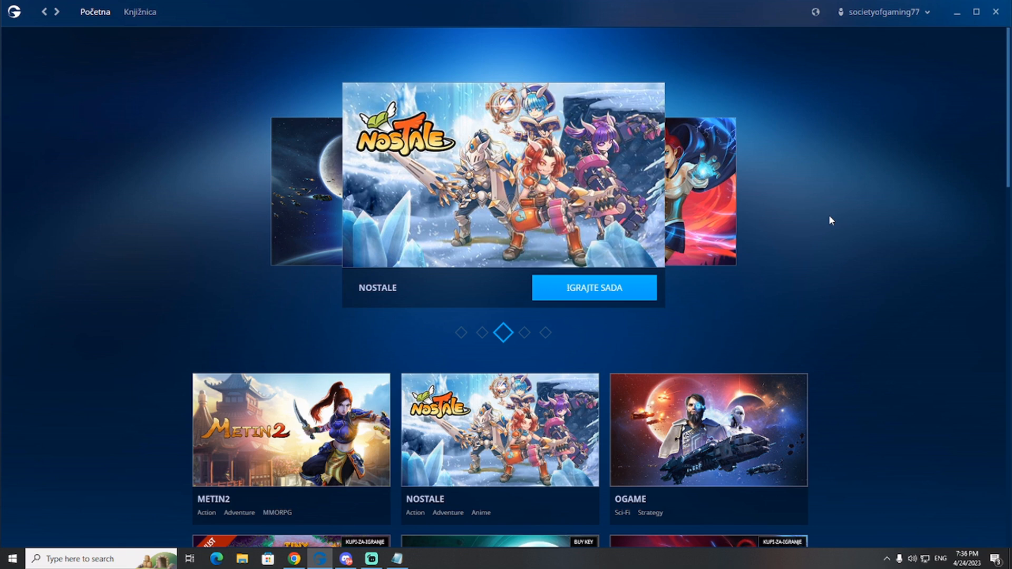
# - Bring up the Gameforge Client and scroll the games grid to the AION Classic tile
pyautogui.click(935, 11)
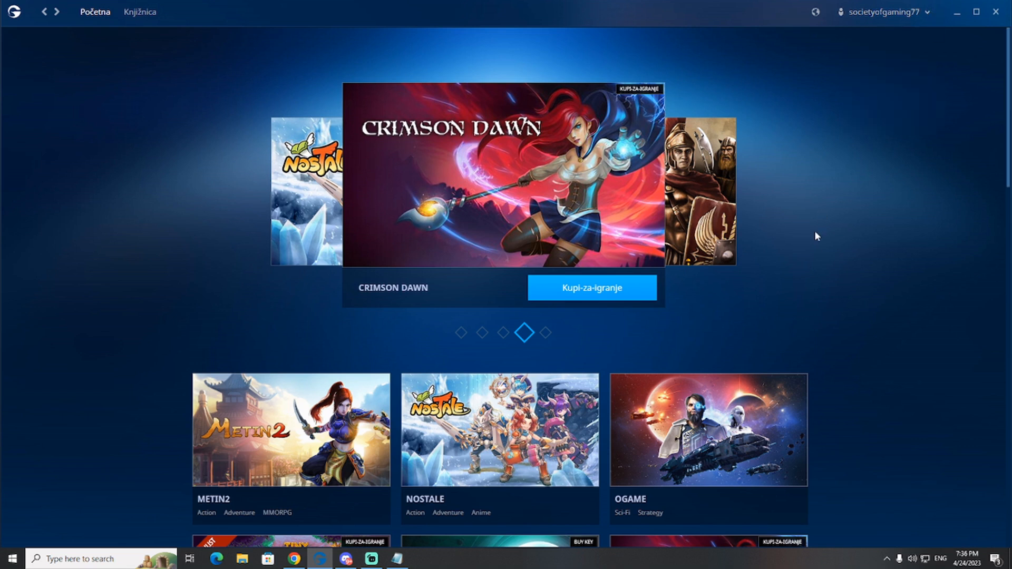
pyautogui.scroll(-3)
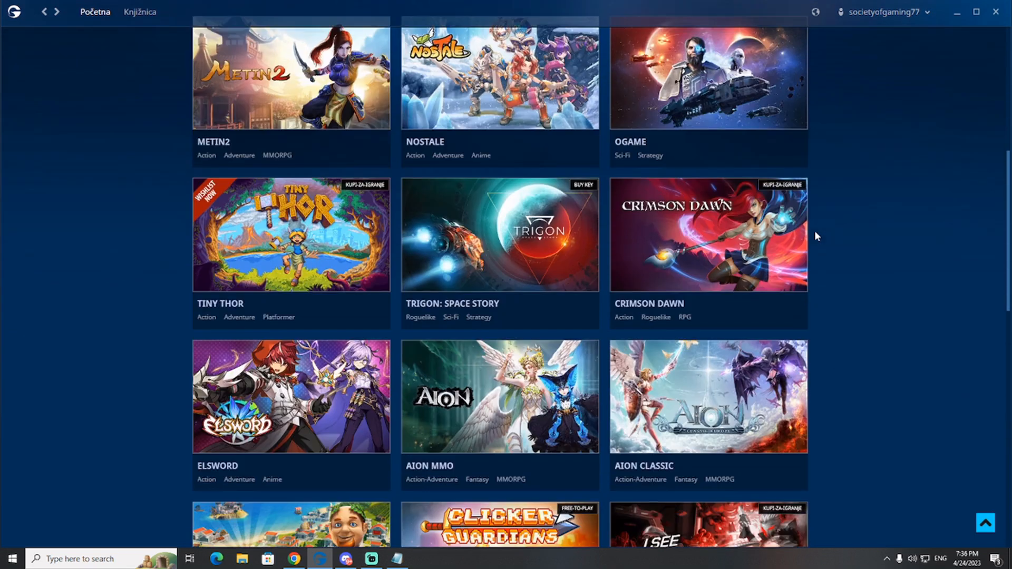
pyautogui.scroll(-3)
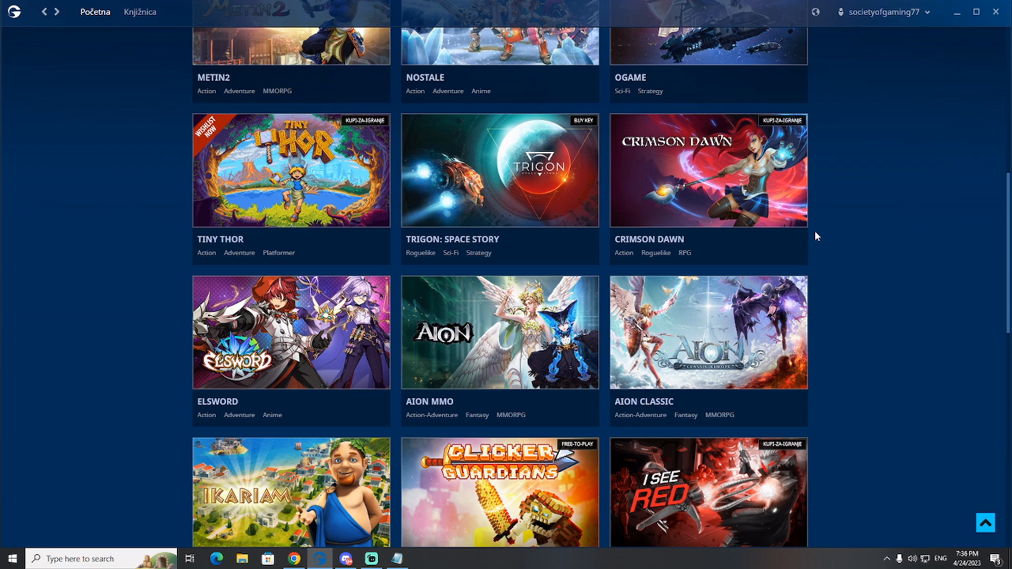
pyautogui.scroll(-3)
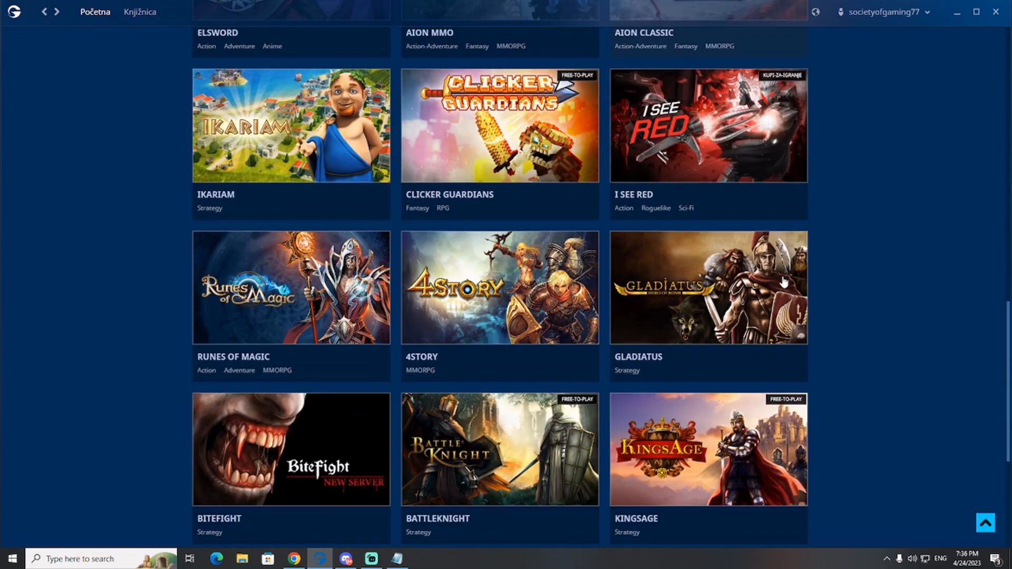
pyautogui.scroll(3)
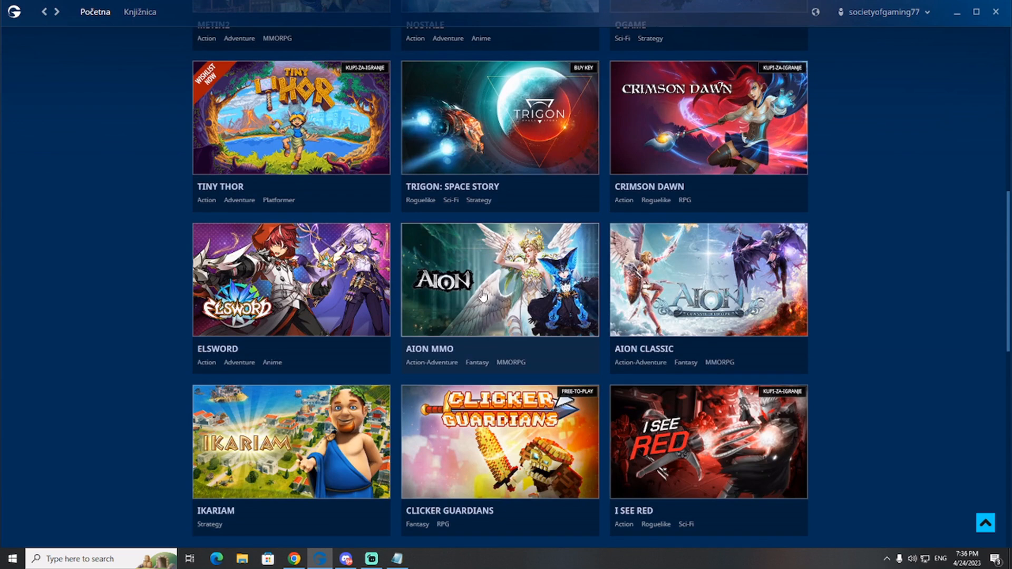
pyautogui.moveTo(690, 281)
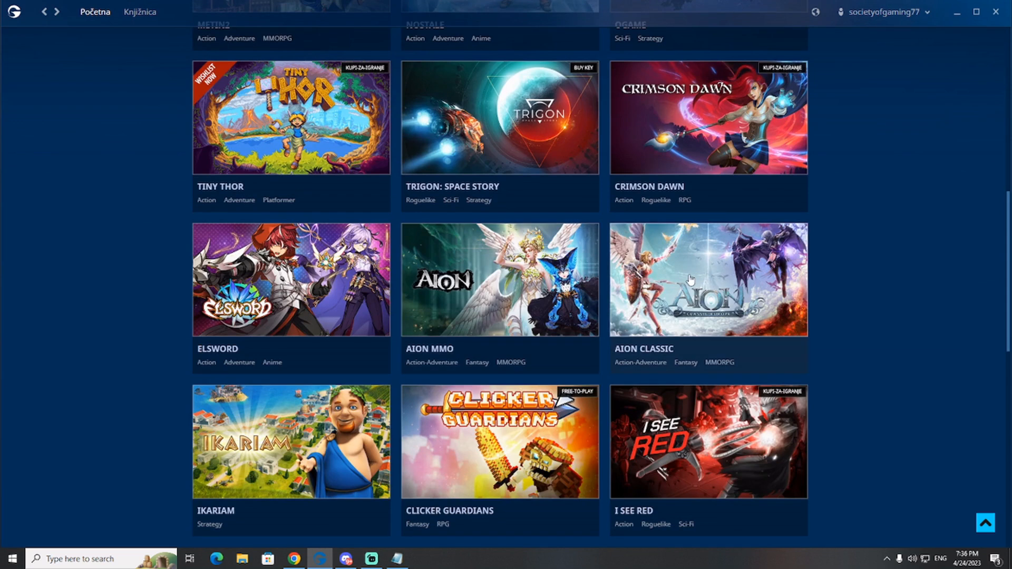
# - Open the AION CLASSIC tile to view its description, screenshots and news
pyautogui.click(689, 280)
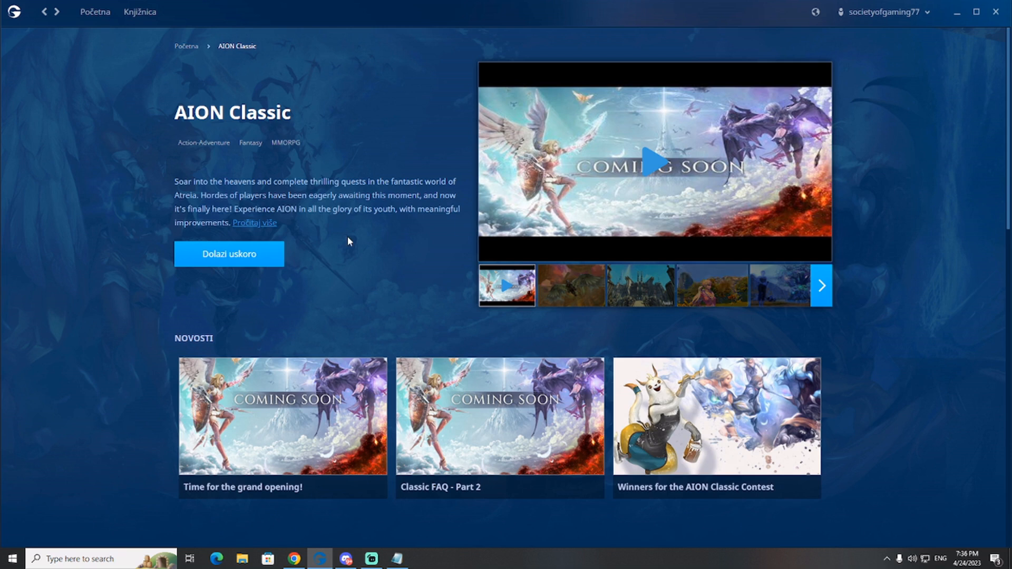
pyautogui.moveTo(354, 248)
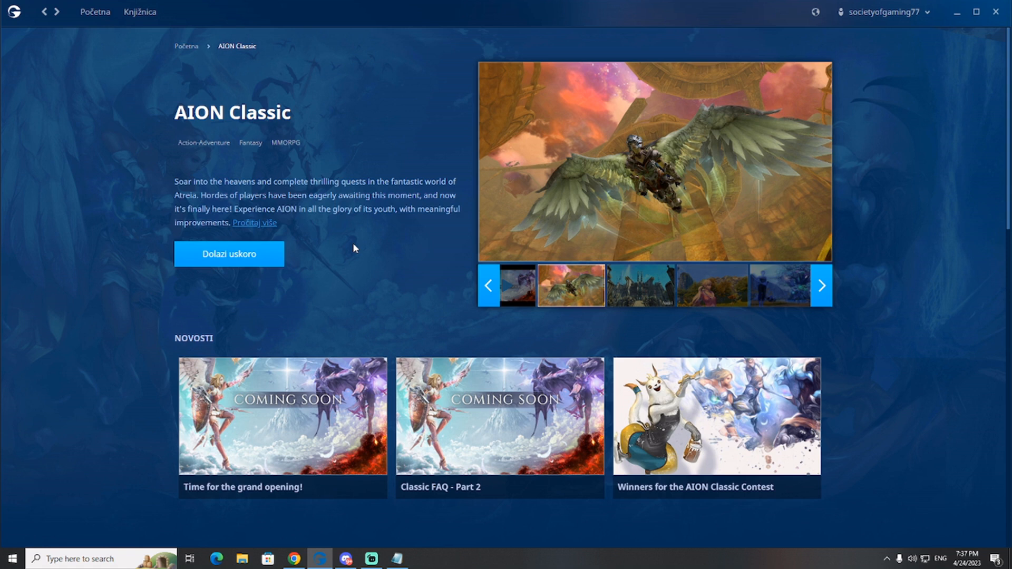
pyautogui.moveTo(368, 246)
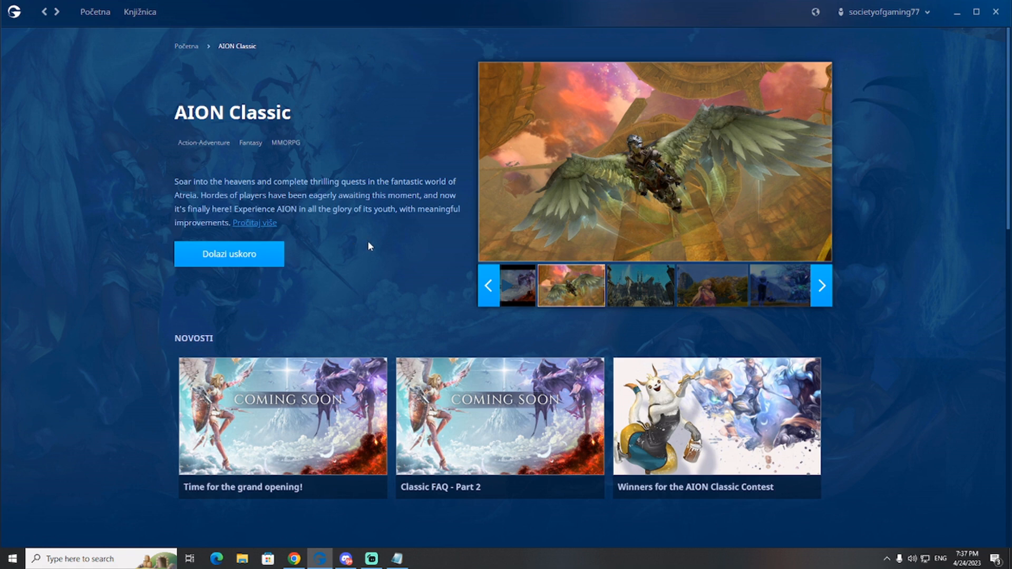
pyautogui.moveTo(393, 35)
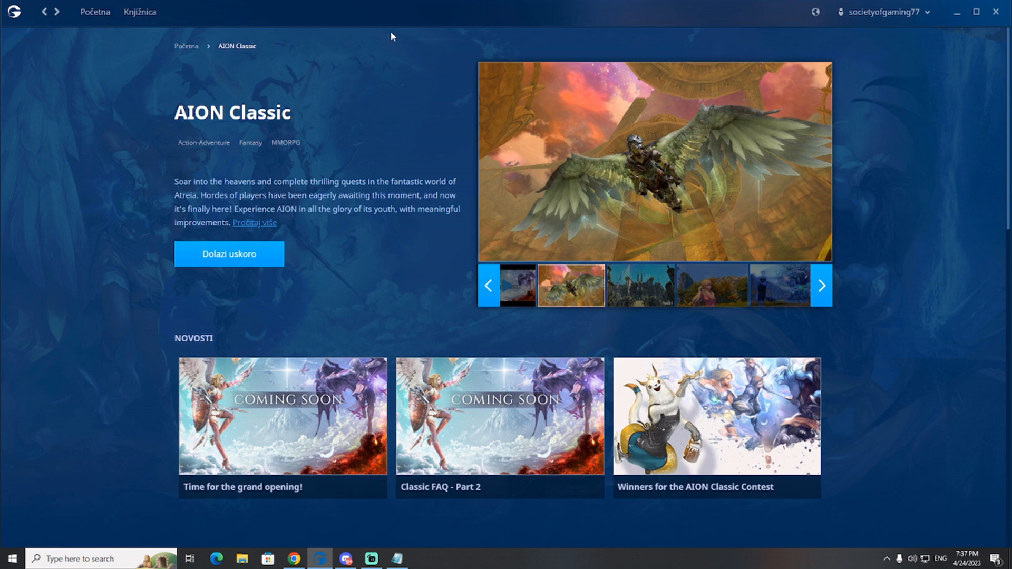
# - Go to the Library and switch the interface language to English [GB]
pyautogui.click(143, 12)
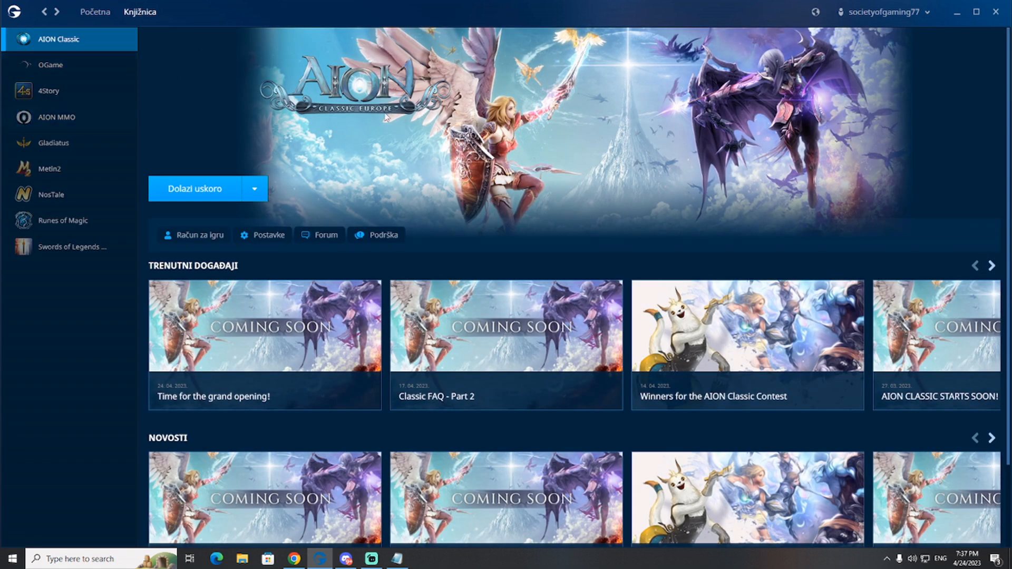
pyautogui.click(812, 12)
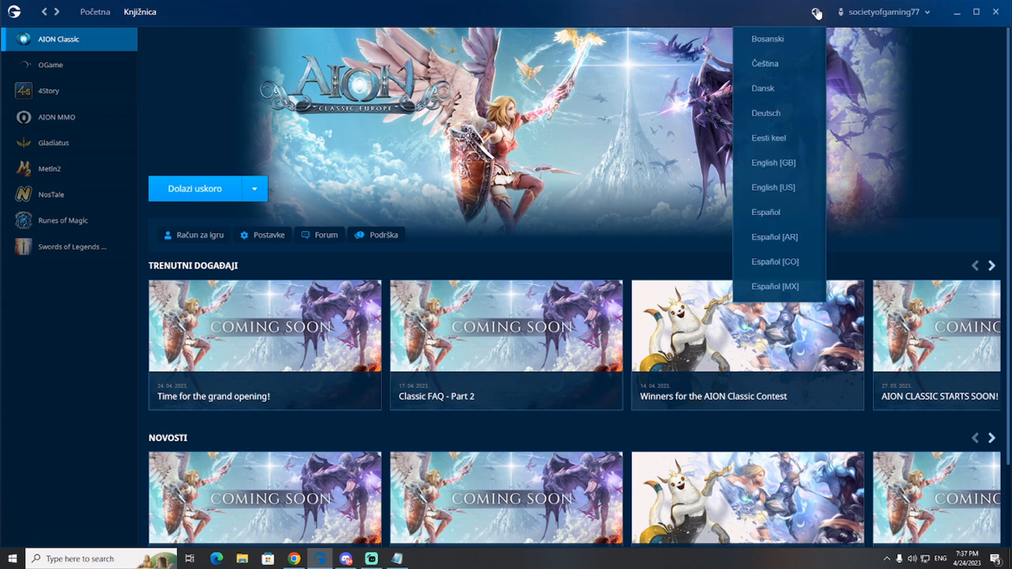
pyautogui.moveTo(778, 165)
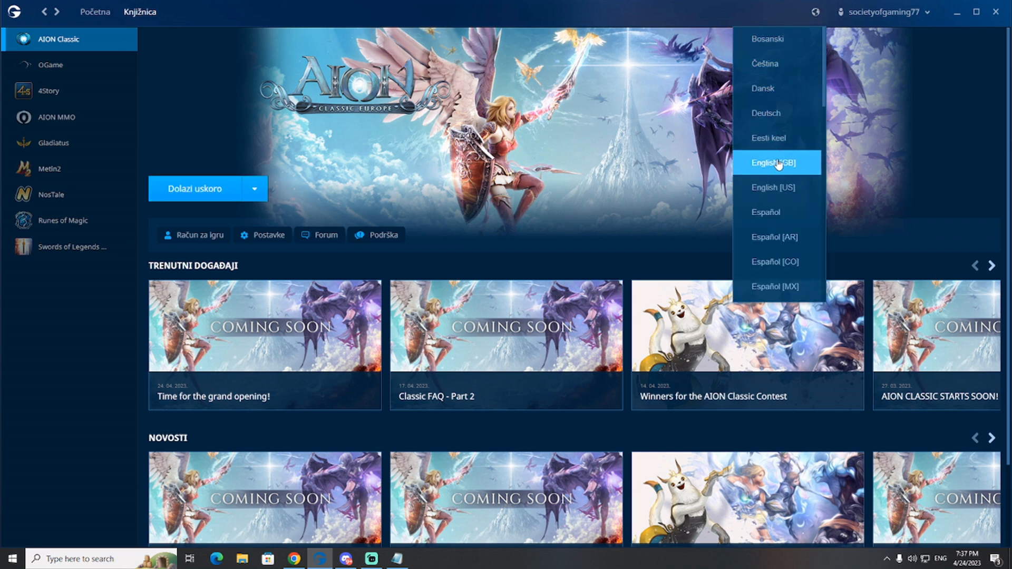
pyautogui.click(776, 163)
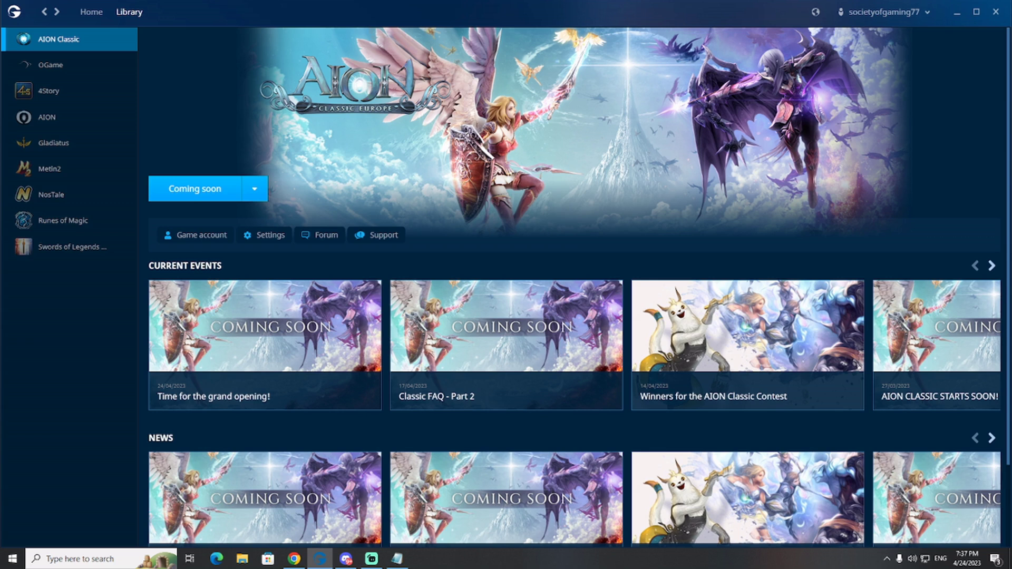
pyautogui.moveTo(314, 227)
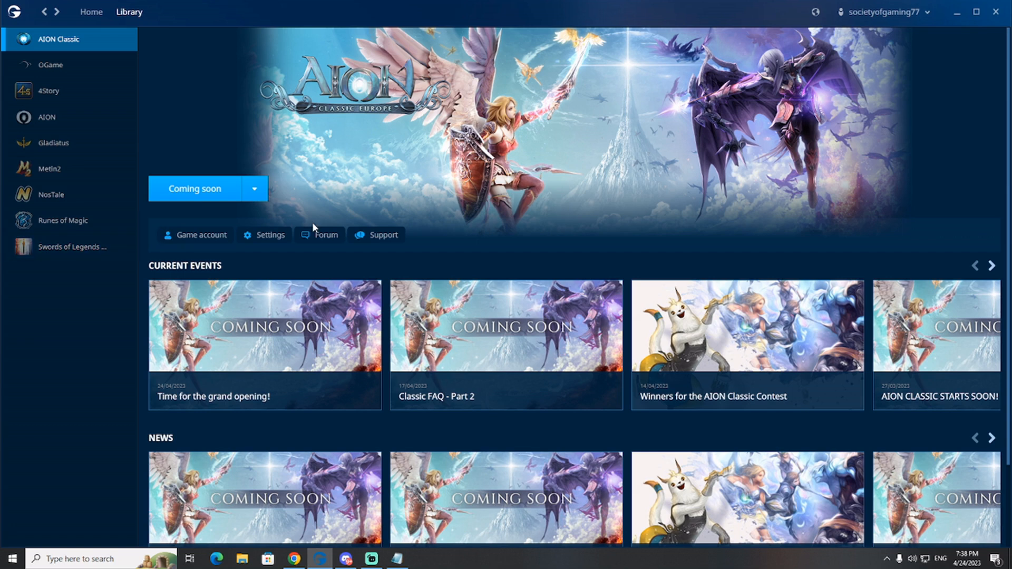
pyautogui.moveTo(46, 11)
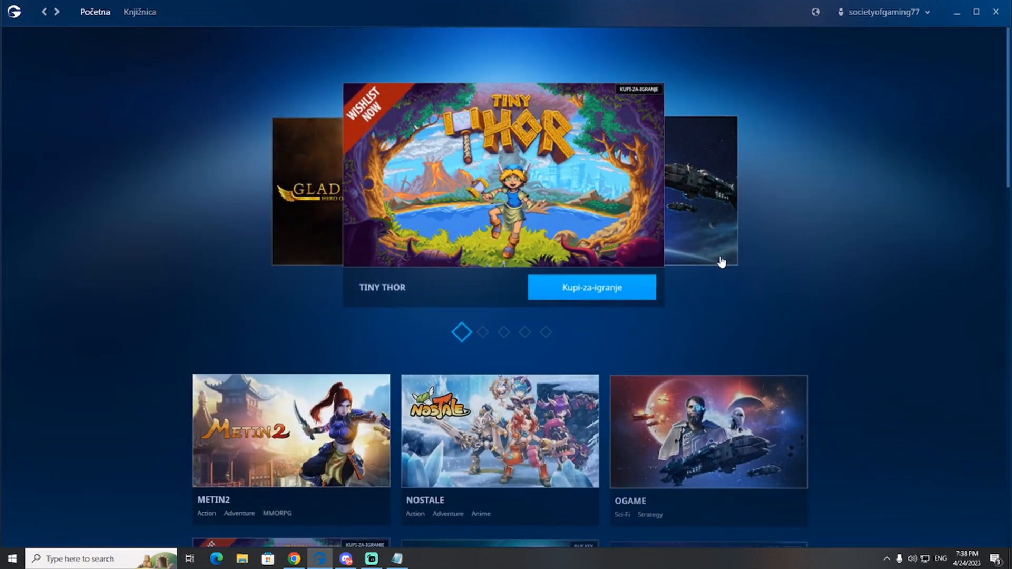
# - Scroll down the client's home page of featured games, now shown in Croatian
pyautogui.scroll(-3)
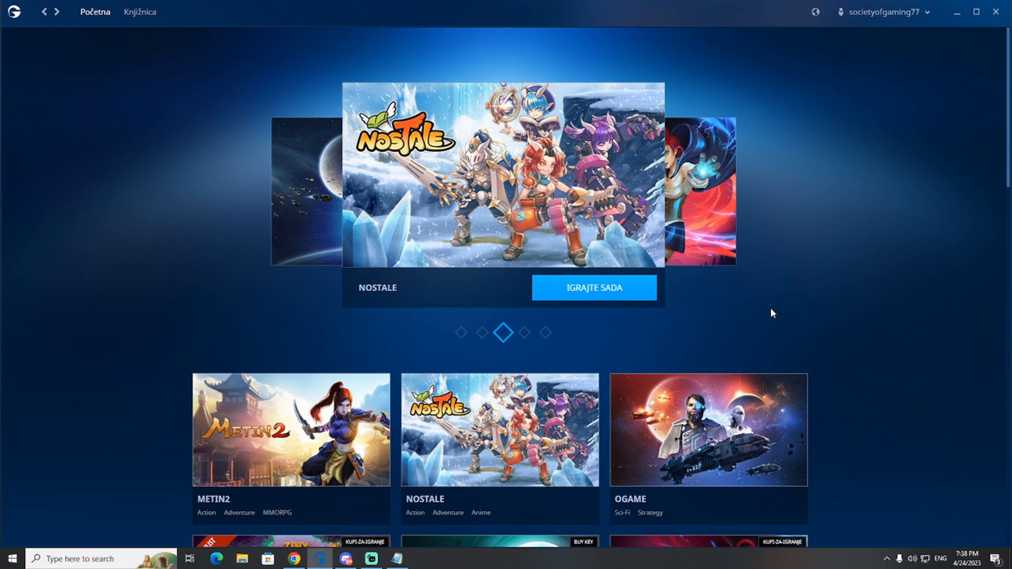
pyautogui.moveTo(810, 249)
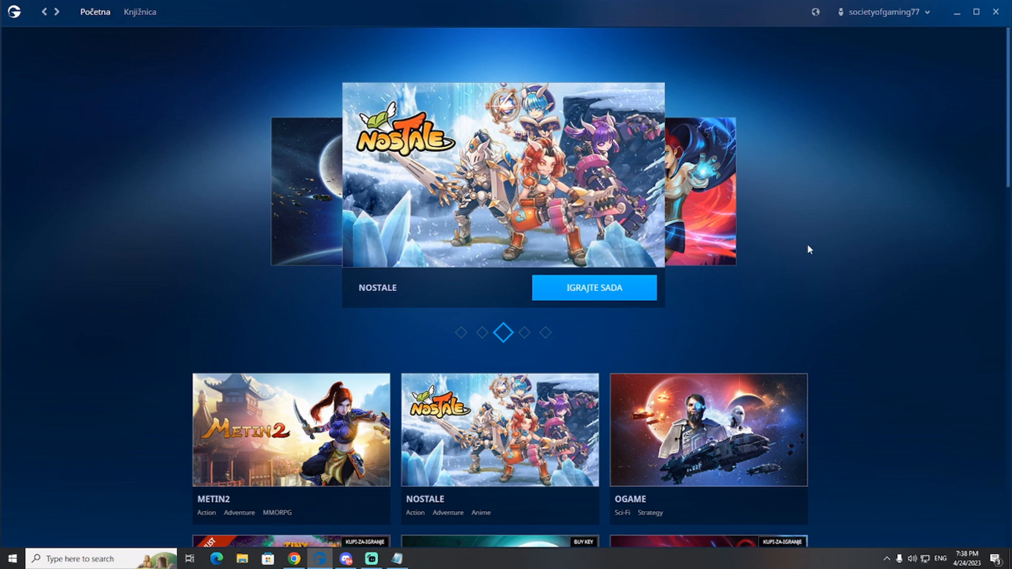